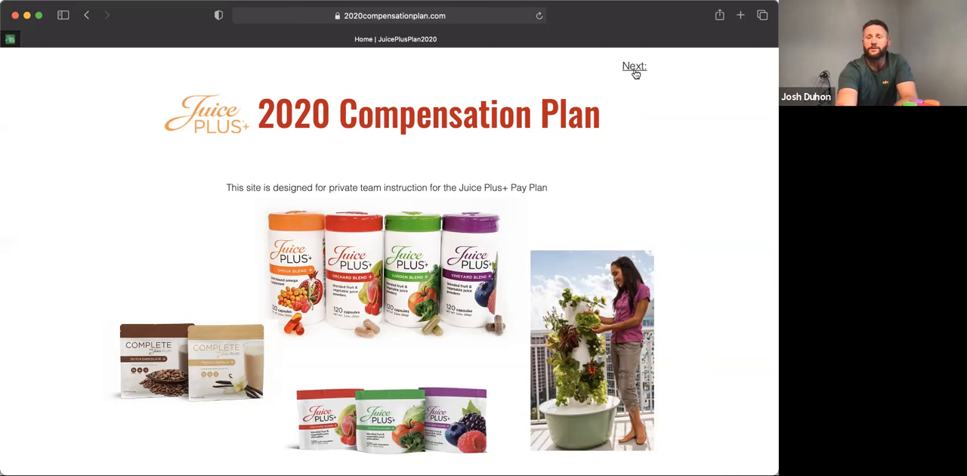
Advance the plan slides past Page 2's $52 product and $300 / $75 PC pricing to Page 3.
{"action": "left_click", "coordinate": [634, 67]}
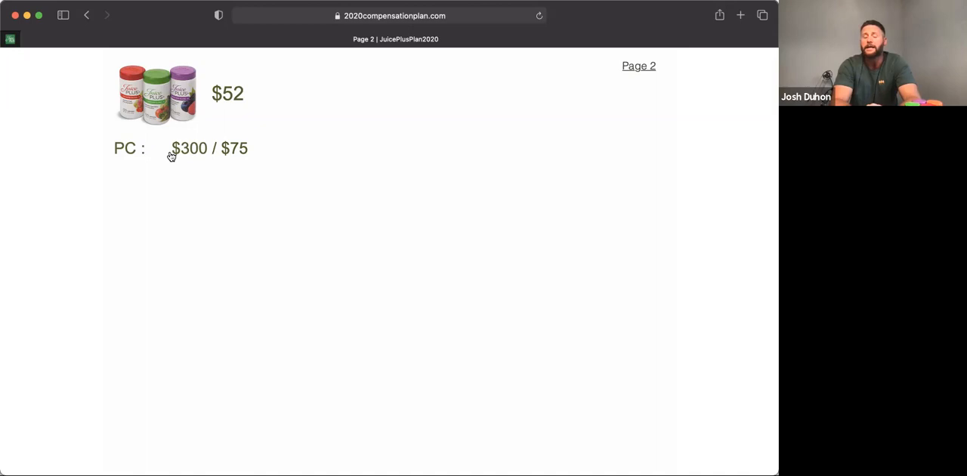
{"action": "mouse_move", "coordinate": [237, 160]}
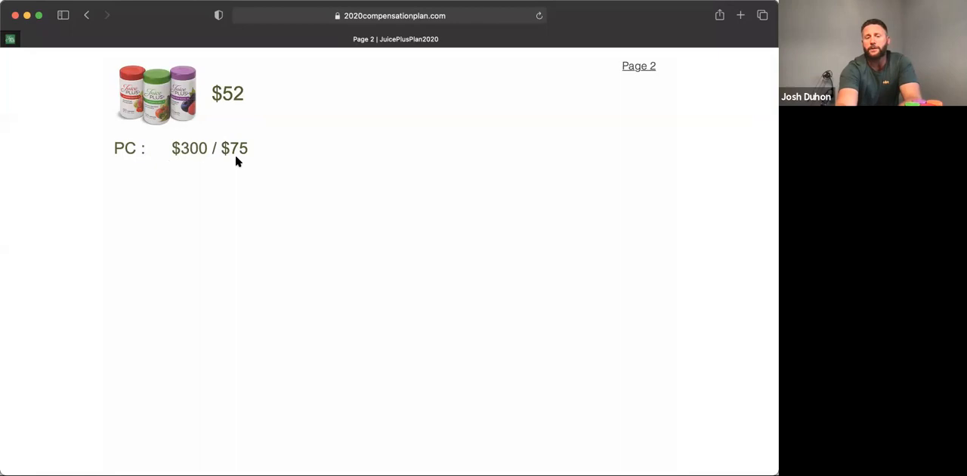
{"action": "left_click", "coordinate": [638, 67]}
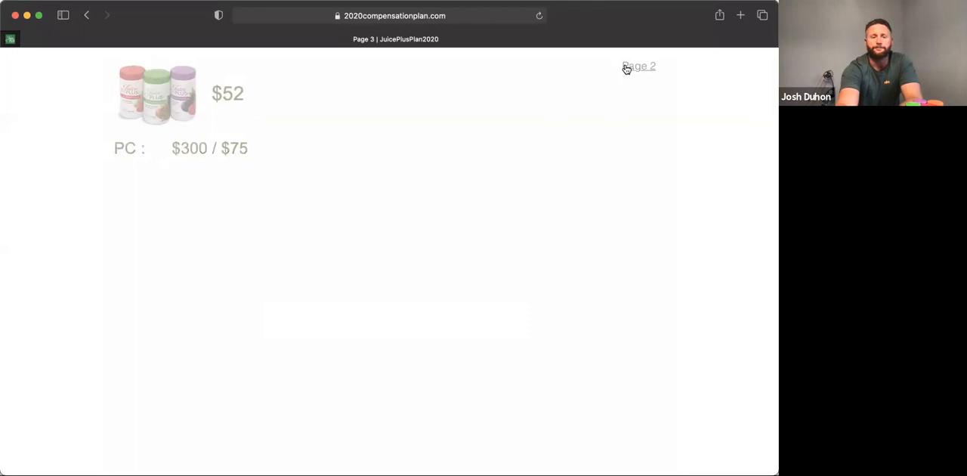
Advance to Page 4 adding the 10% sales profit of $30 and the numbered list.
{"action": "left_click", "coordinate": [637, 67]}
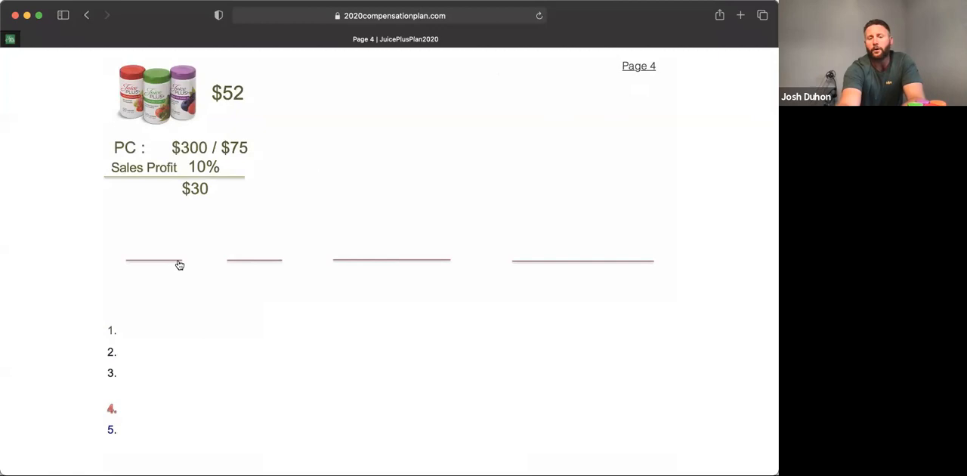
{"action": "mouse_move", "coordinate": [346, 263]}
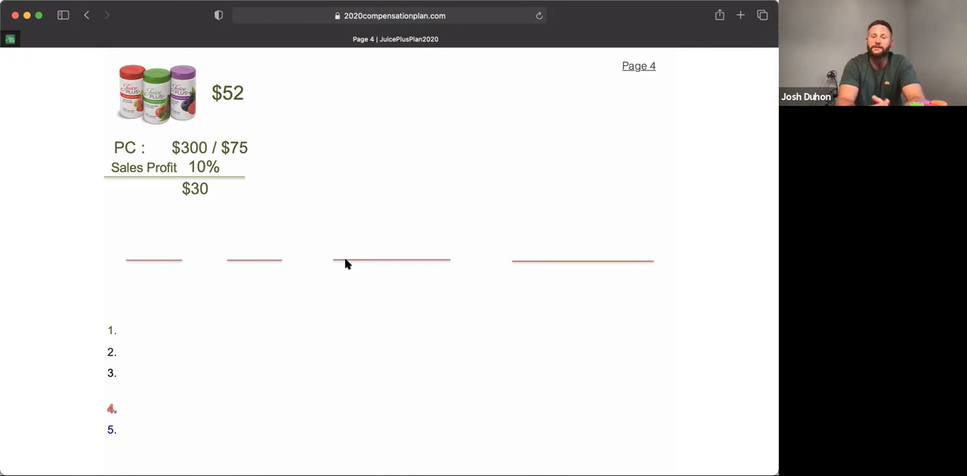
{"action": "mouse_move", "coordinate": [552, 109]}
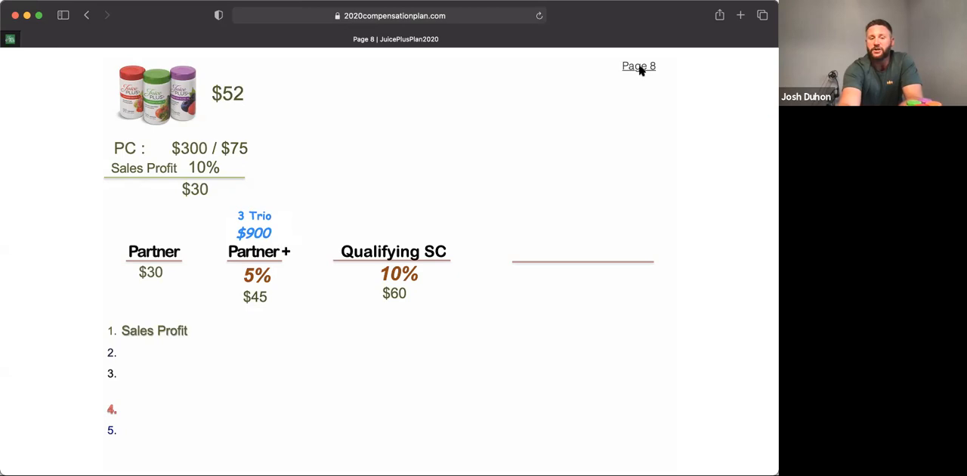
Advance to the slide showing Partner $30, Partner+ 5% $45 and Qualifying SC 10% $60.
{"action": "left_click", "coordinate": [637, 66]}
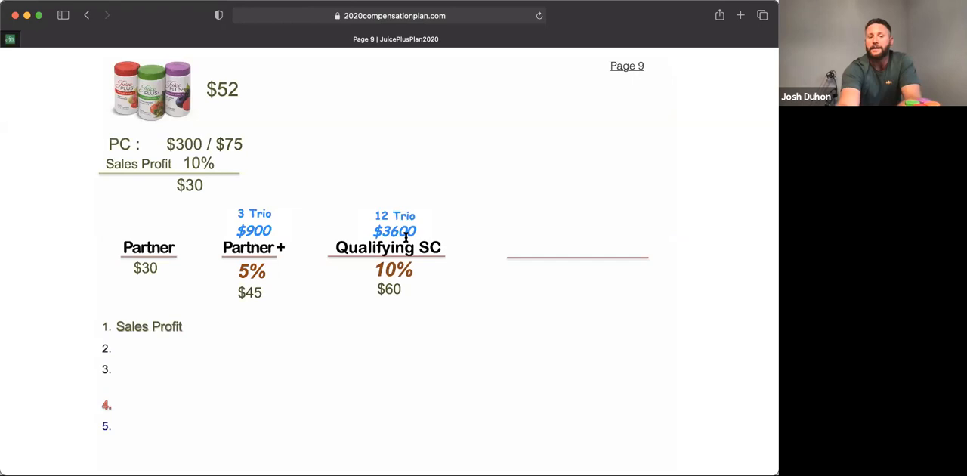
{"action": "mouse_move", "coordinate": [253, 226]}
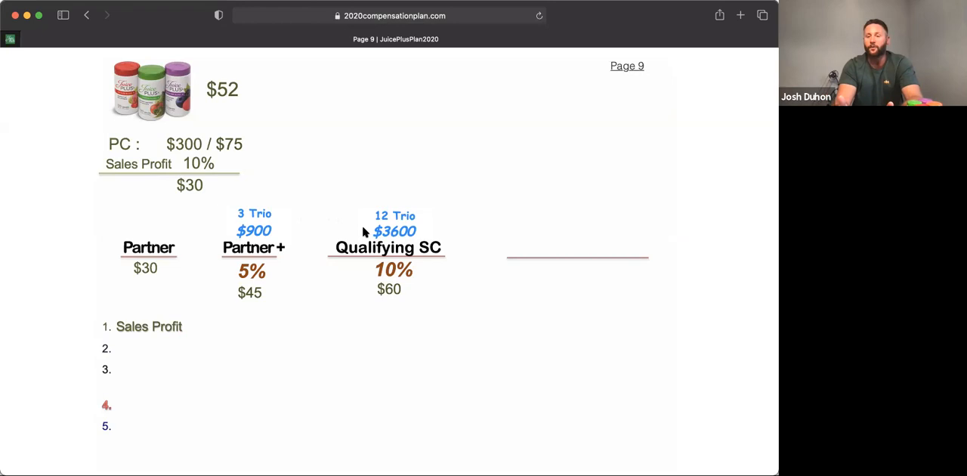
{"action": "mouse_move", "coordinate": [496, 101]}
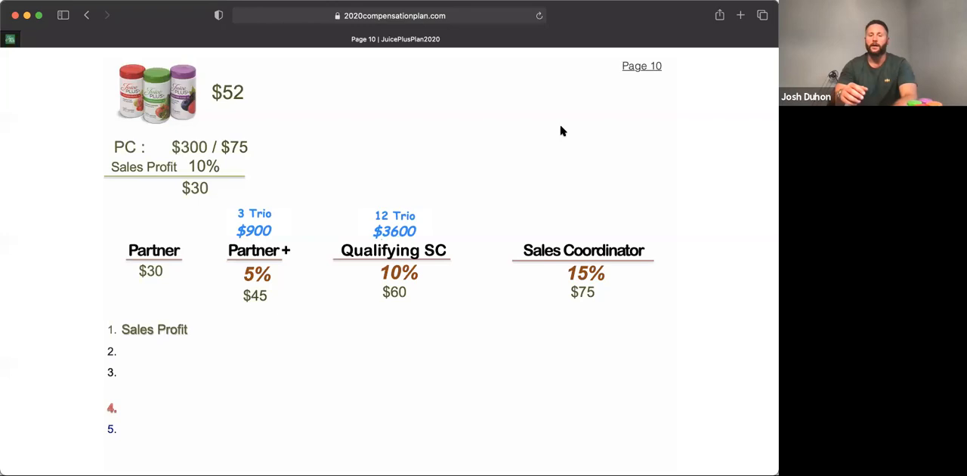
{"action": "mouse_move", "coordinate": [549, 263]}
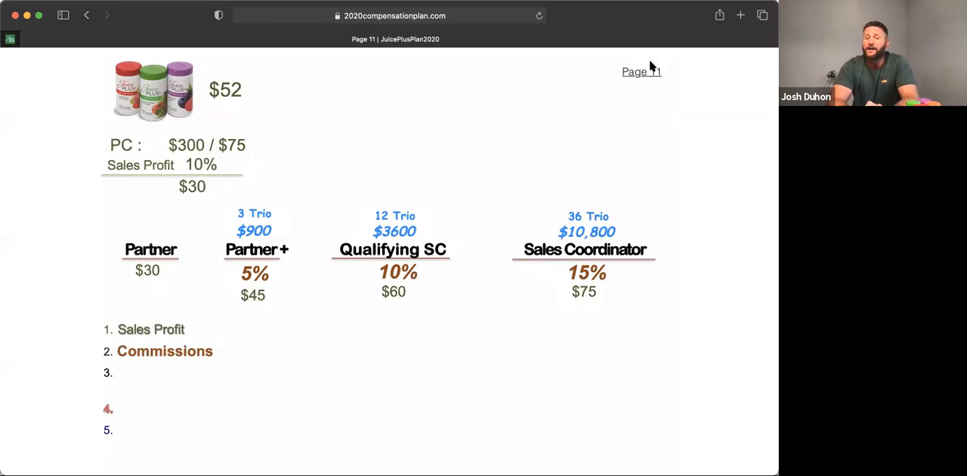
{"action": "mouse_move", "coordinate": [486, 132]}
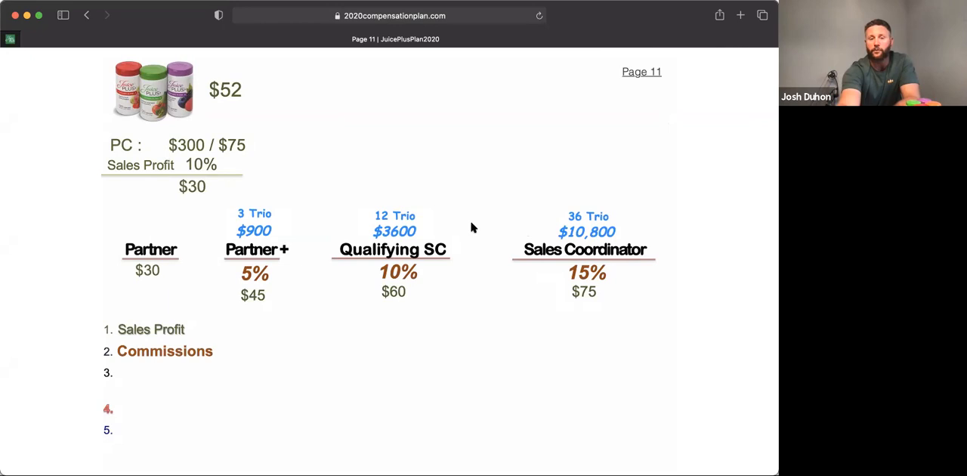
{"action": "mouse_move", "coordinate": [567, 225]}
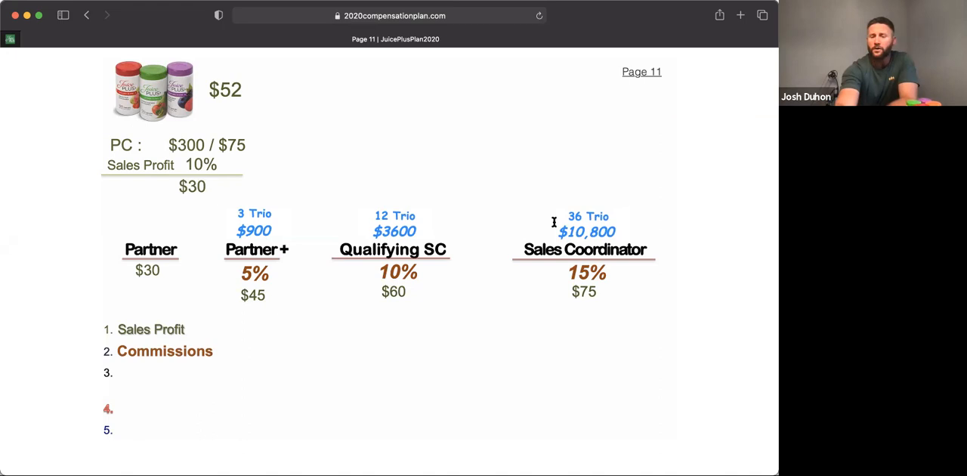
{"action": "mouse_move", "coordinate": [638, 76]}
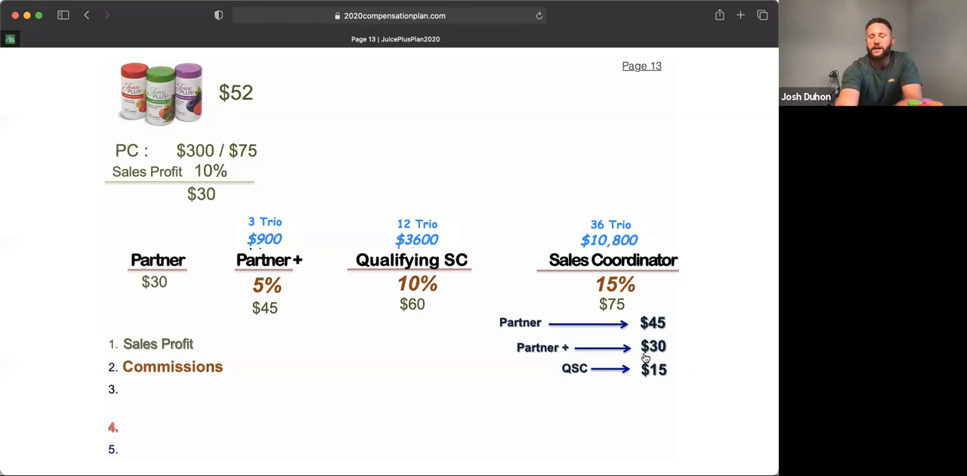
{"action": "mouse_move", "coordinate": [400, 293]}
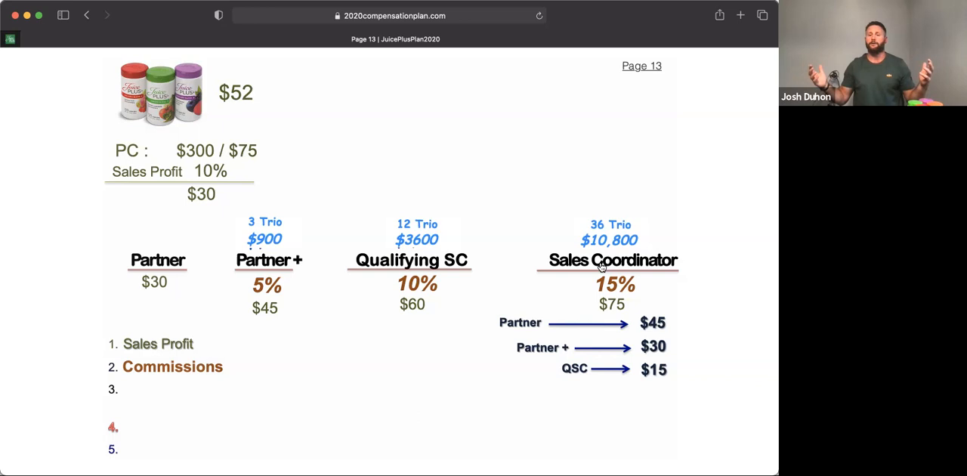
{"action": "mouse_move", "coordinate": [641, 83]}
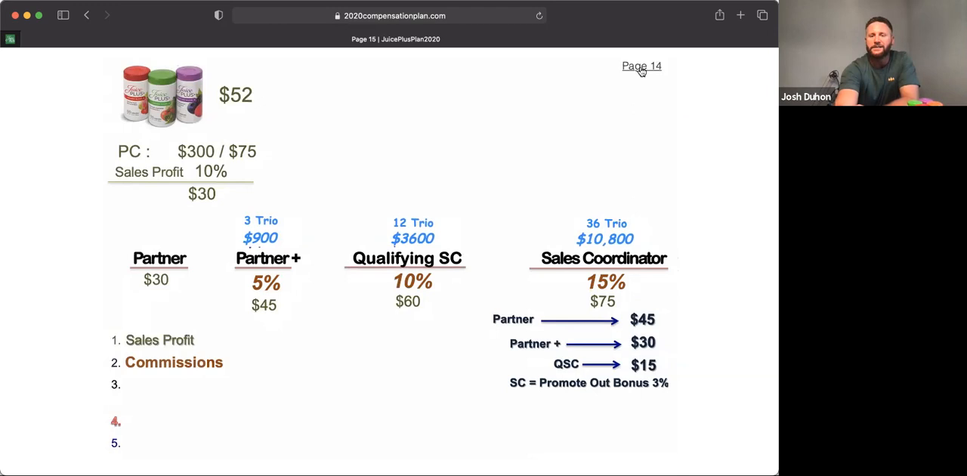
Advance to Page 16 adding SC Promote Out Bonus 3% beside Performance Bonus 3%.
{"action": "left_click", "coordinate": [640, 67]}
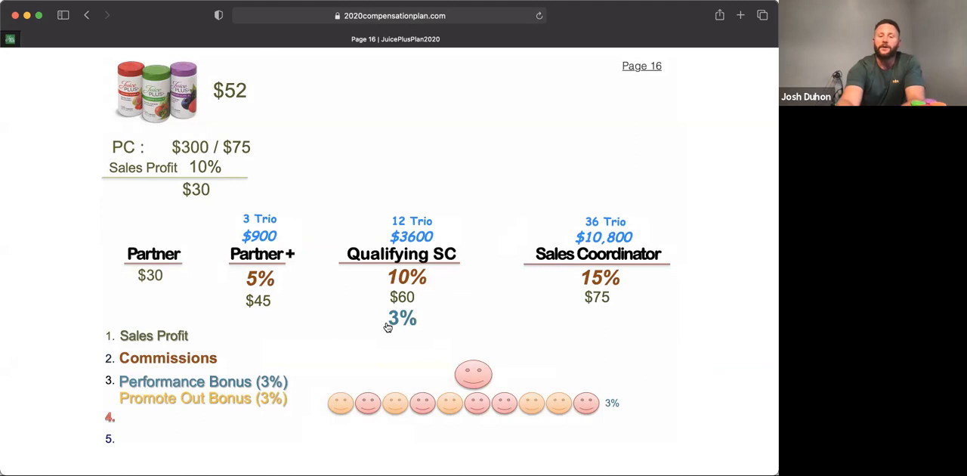
{"action": "mouse_move", "coordinate": [562, 411]}
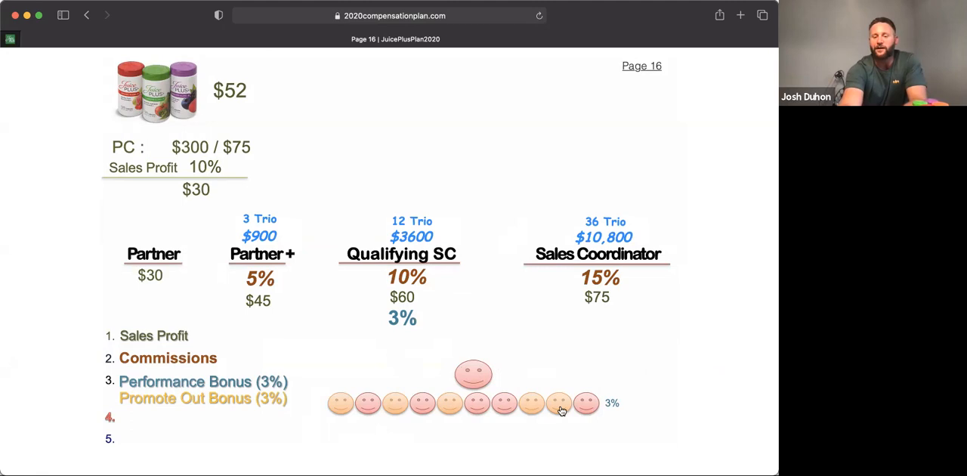
{"action": "mouse_move", "coordinate": [358, 414]}
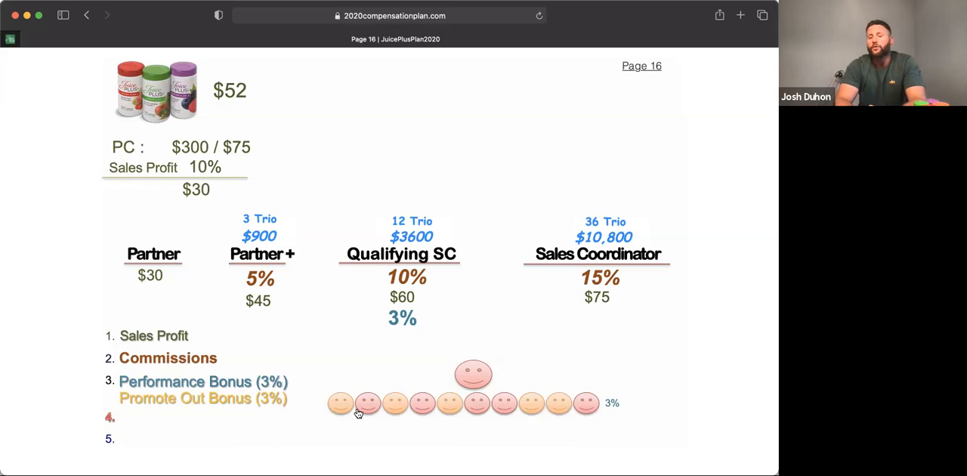
{"action": "mouse_move", "coordinate": [432, 392]}
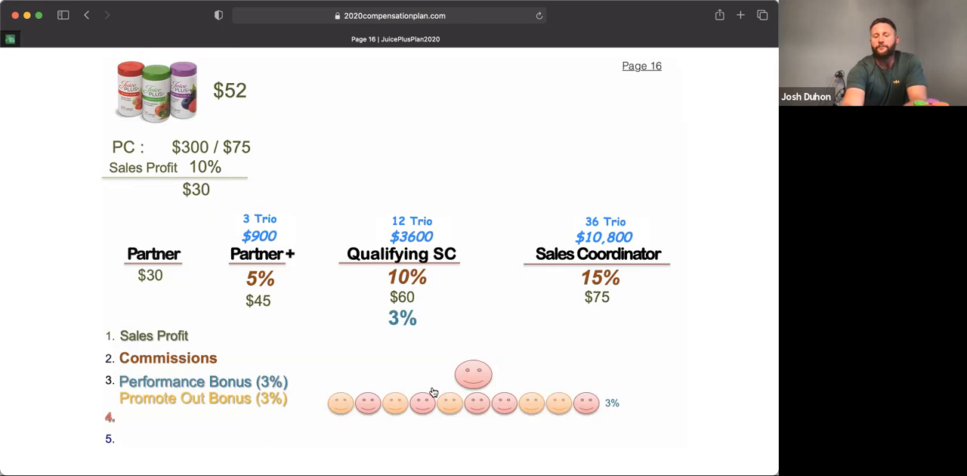
{"action": "mouse_move", "coordinate": [530, 405]}
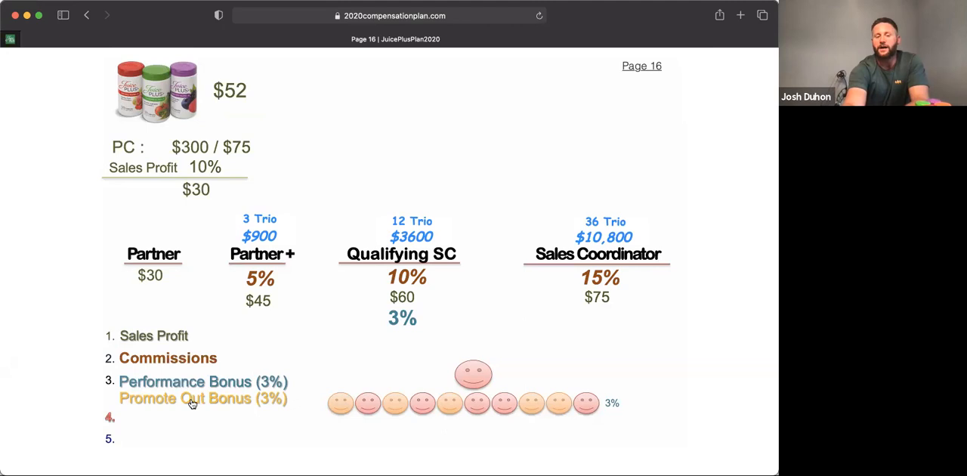
{"action": "mouse_move", "coordinate": [551, 402]}
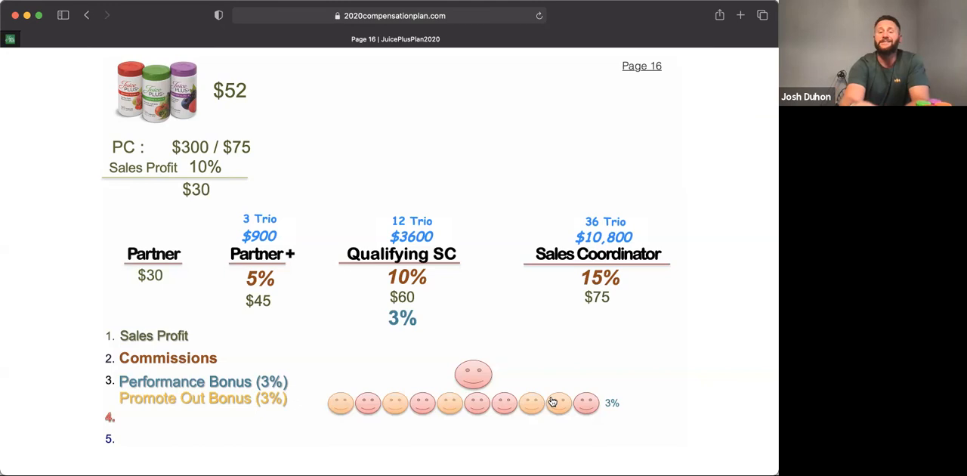
{"action": "mouse_move", "coordinate": [279, 383]}
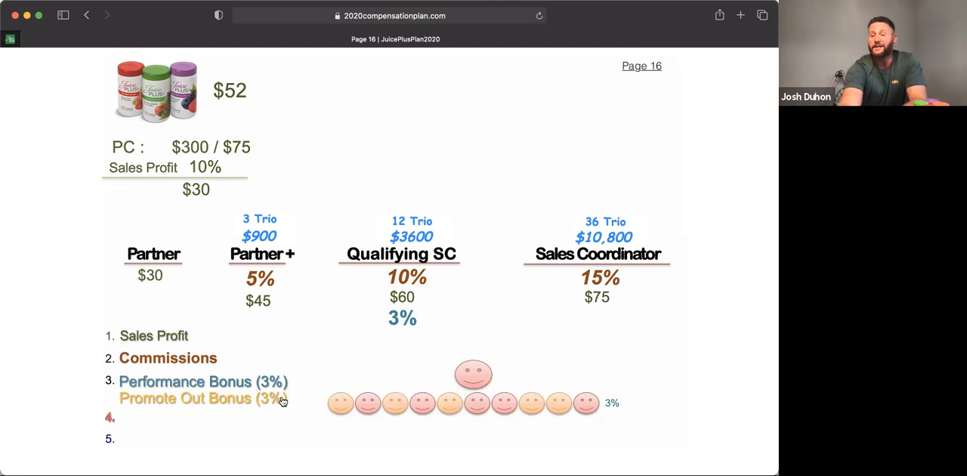
{"action": "mouse_move", "coordinate": [338, 402]}
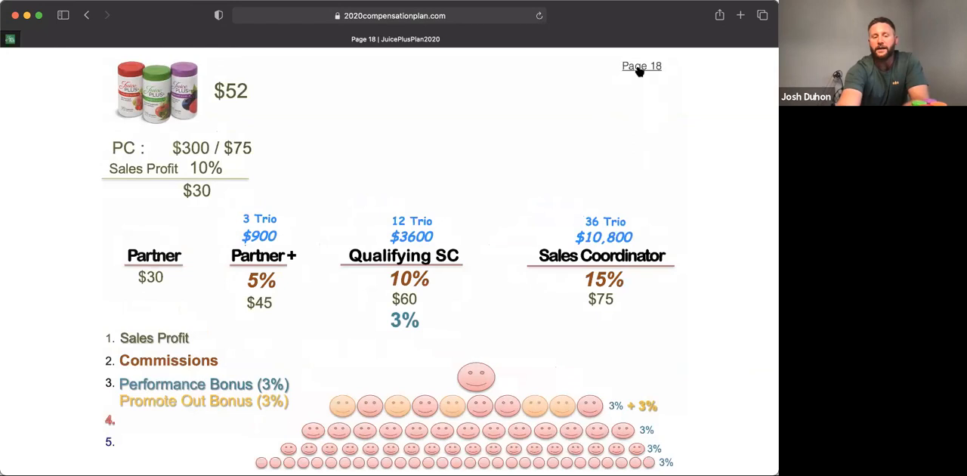
Advance to Page 19 adding the QSSC, SSC, QNMD and NMD rank titles above the pyramid.
{"action": "key", "text": "right"}
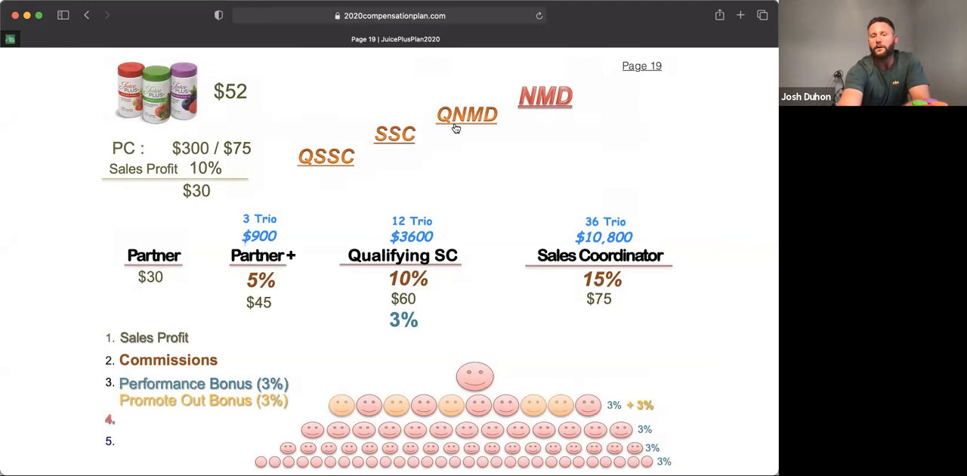
{"action": "mouse_move", "coordinate": [340, 144]}
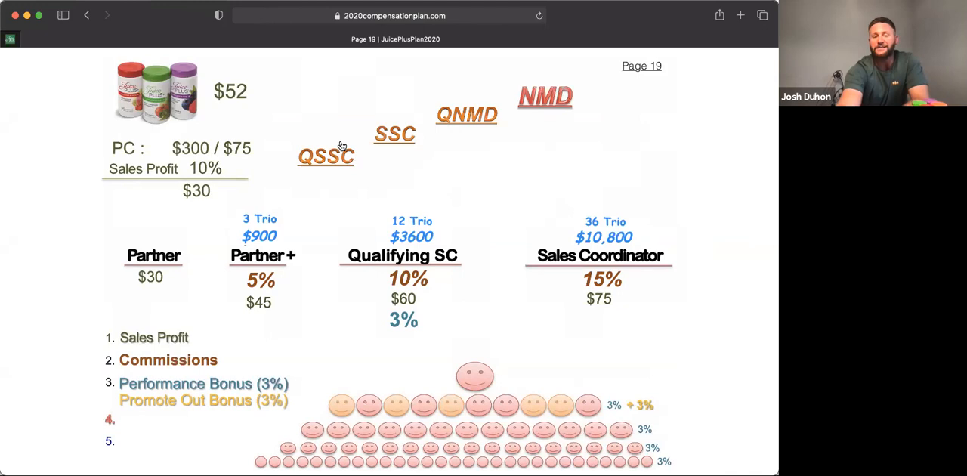
{"action": "mouse_move", "coordinate": [341, 168]}
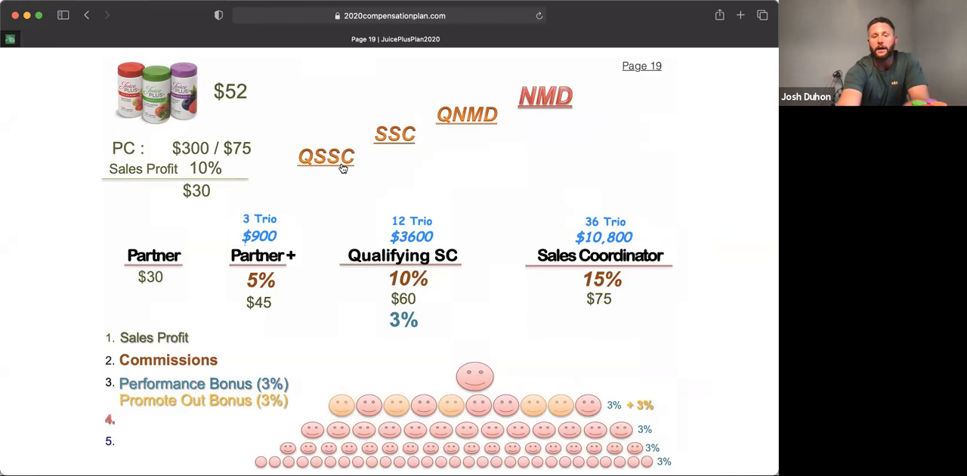
{"action": "mouse_move", "coordinate": [583, 266]}
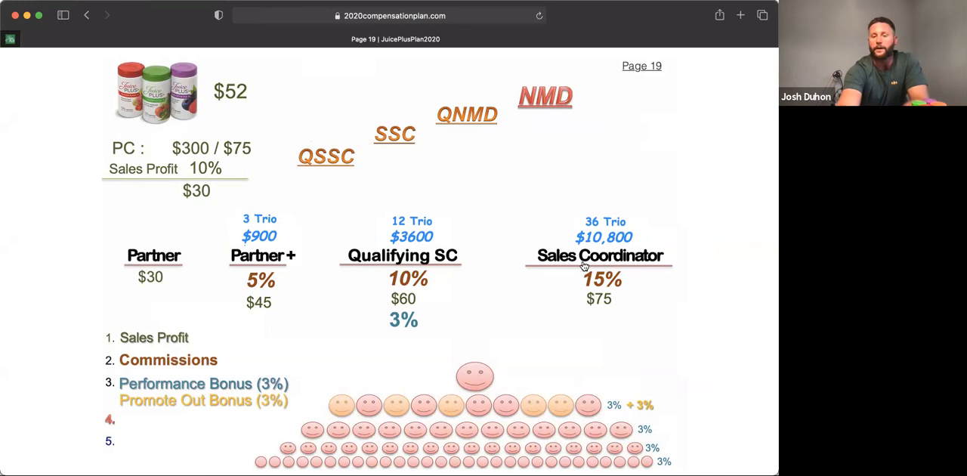
{"action": "mouse_move", "coordinate": [557, 81]}
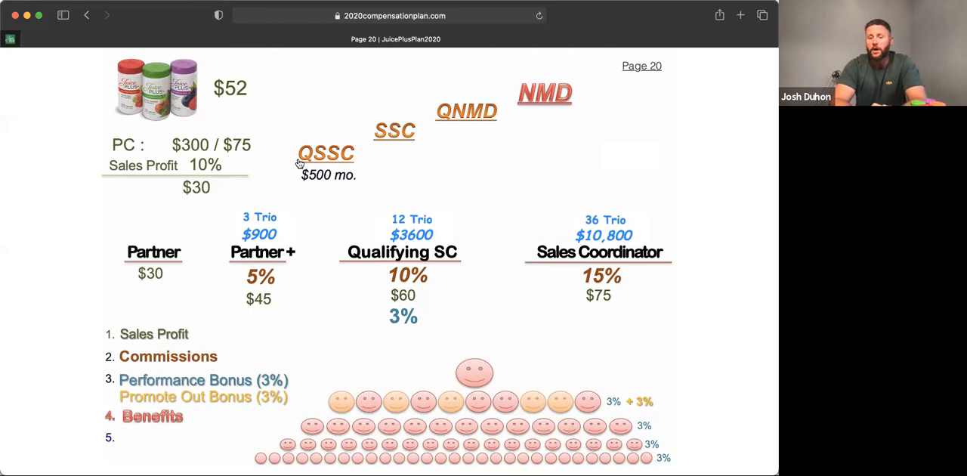
{"action": "mouse_move", "coordinate": [530, 390]}
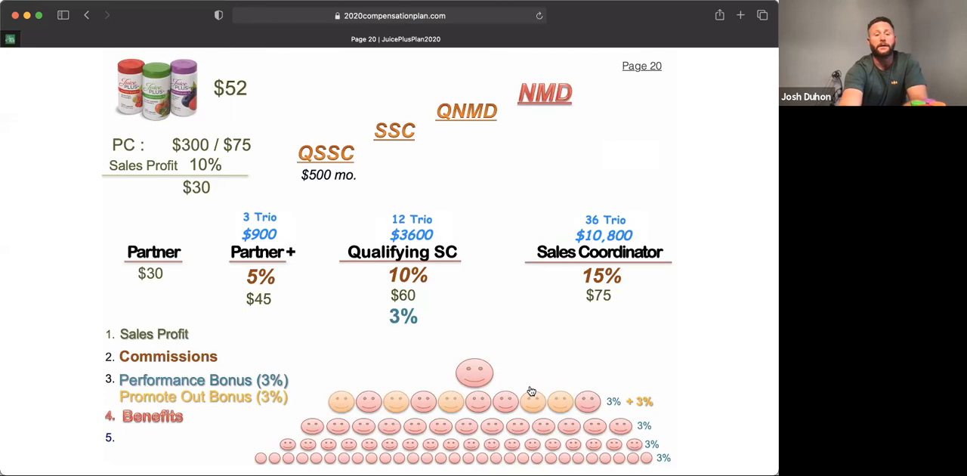
{"action": "mouse_move", "coordinate": [465, 390]}
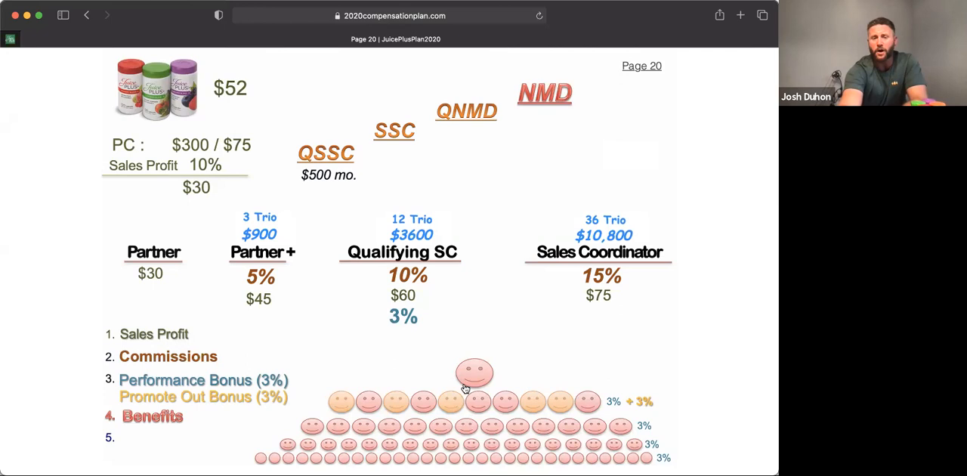
{"action": "mouse_move", "coordinate": [317, 182]}
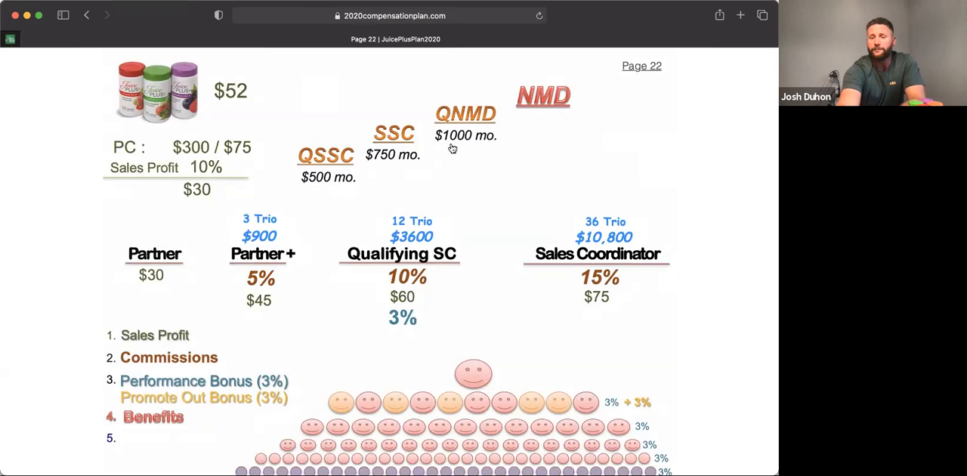
Scroll down on Page 22 to reveal the pyramid's lowest 3% row.
{"action": "scroll", "scroll_direction": "down", "scroll_amount": 3}
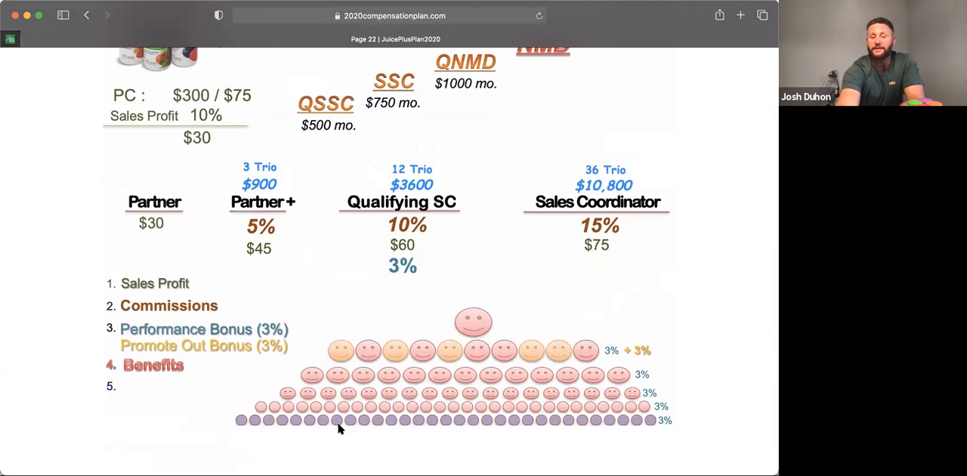
{"action": "mouse_move", "coordinate": [324, 422]}
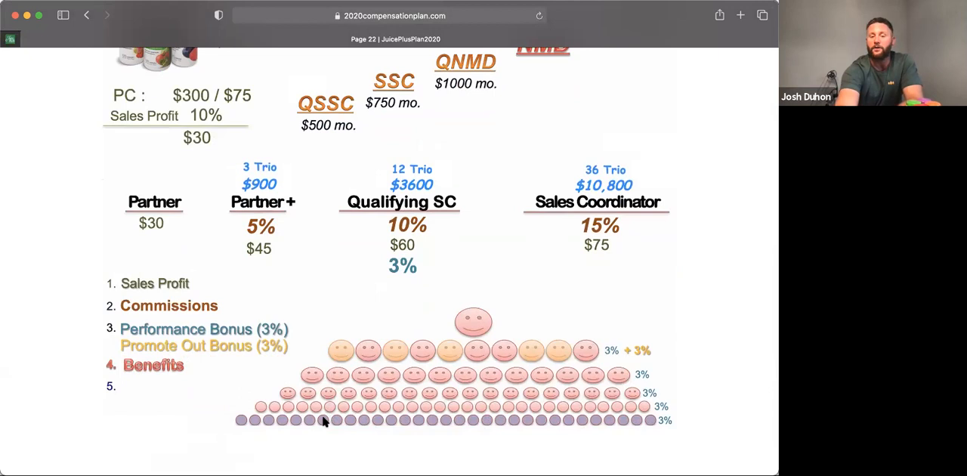
{"action": "mouse_move", "coordinate": [383, 426]}
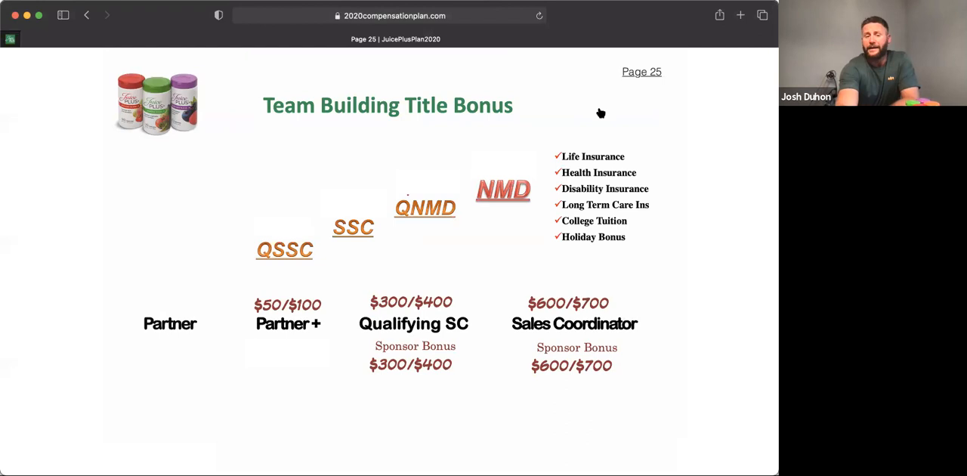
{"action": "mouse_move", "coordinate": [295, 329]}
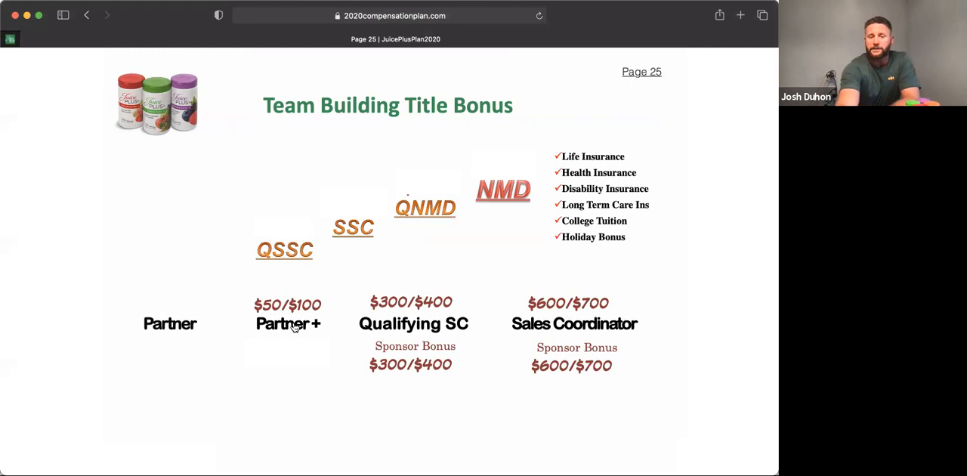
{"action": "mouse_move", "coordinate": [295, 325]}
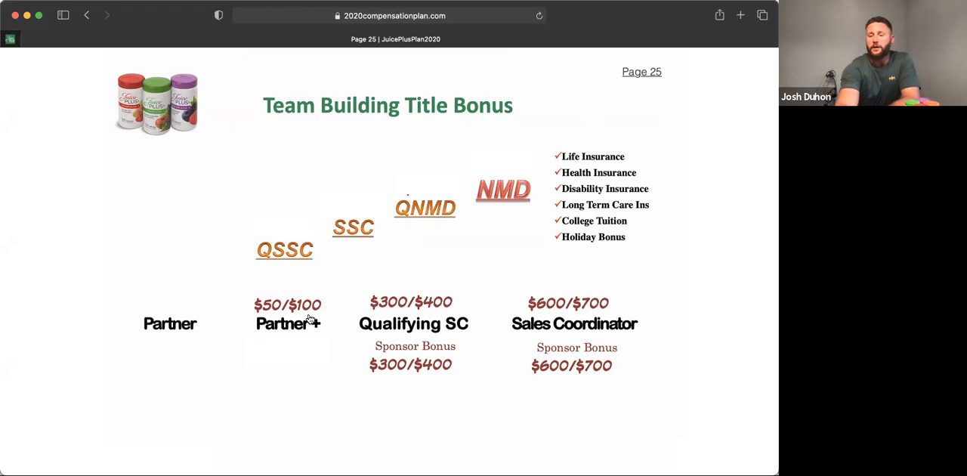
{"action": "mouse_move", "coordinate": [264, 319]}
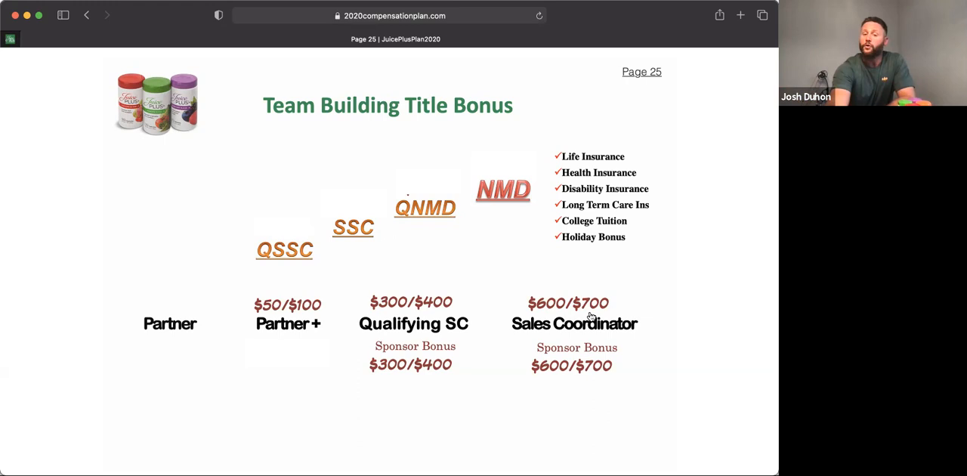
{"action": "mouse_move", "coordinate": [557, 316]}
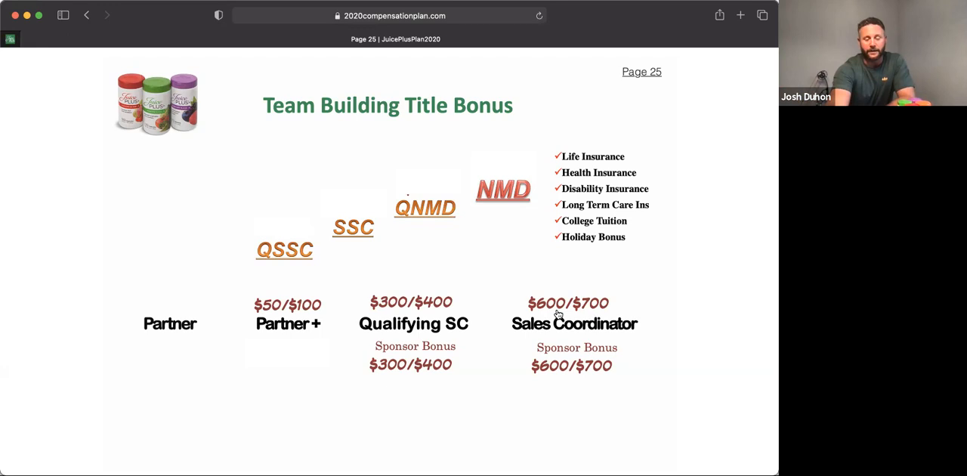
{"action": "mouse_move", "coordinate": [595, 351]}
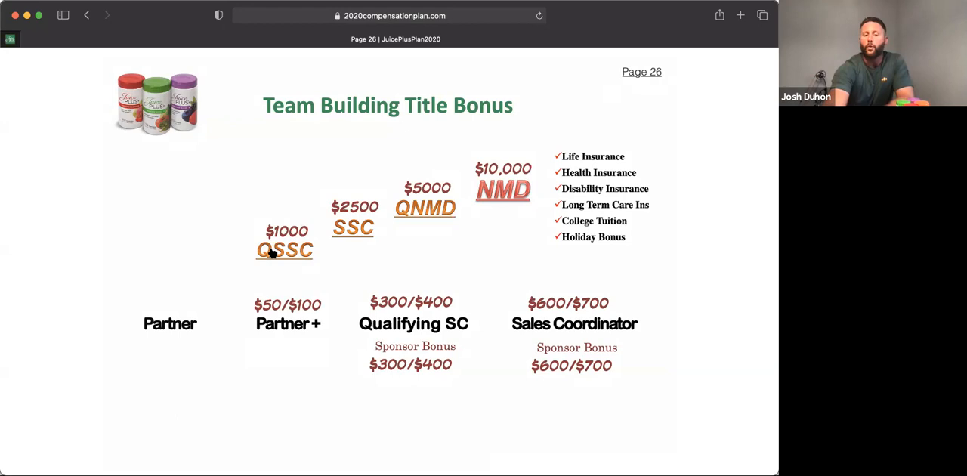
{"action": "mouse_move", "coordinate": [339, 230]}
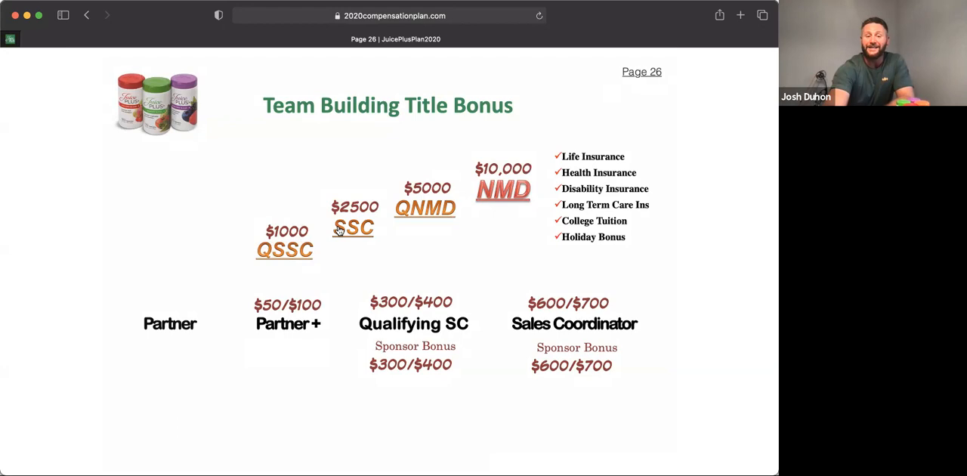
{"action": "mouse_move", "coordinate": [424, 201]}
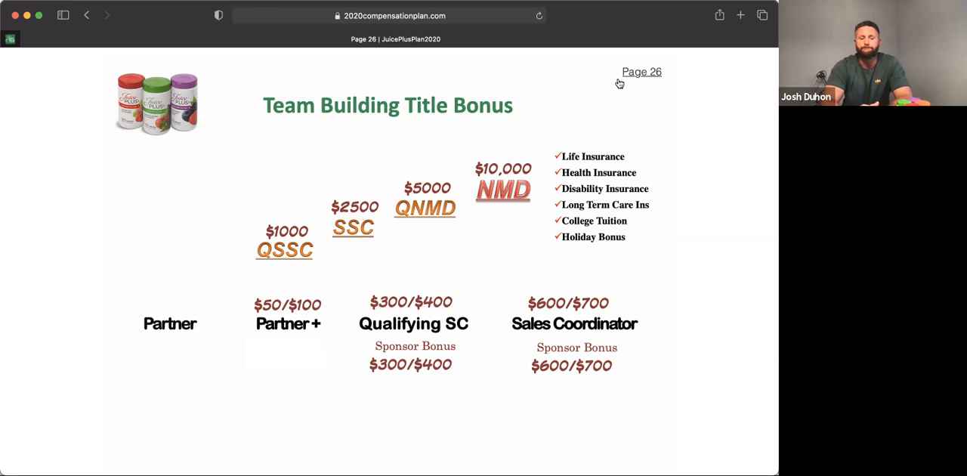
Go back two slides to Page 23 with rank amounts, trio volumes and the bonus pyramid.
{"action": "left_click", "coordinate": [86, 15]}
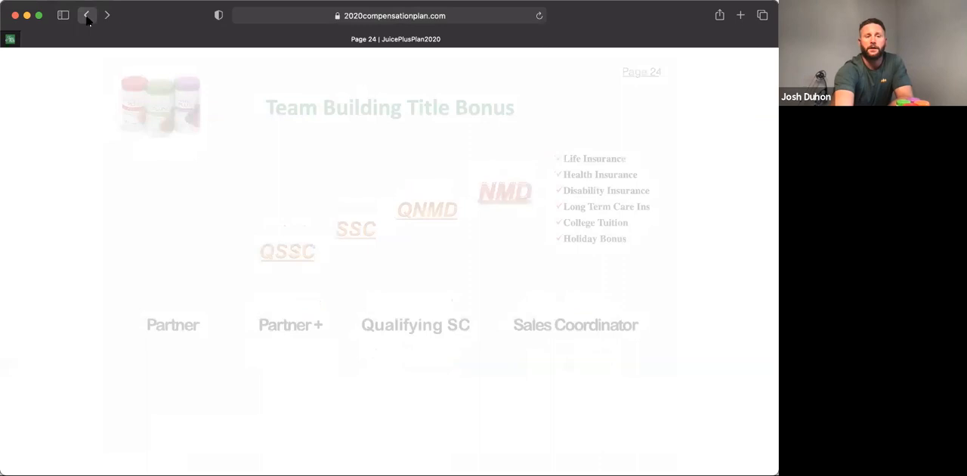
{"action": "left_click", "coordinate": [86, 15]}
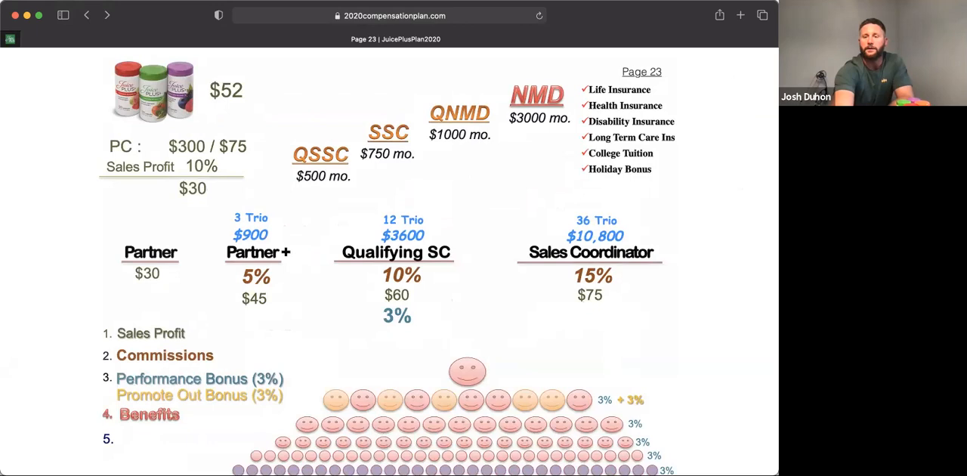